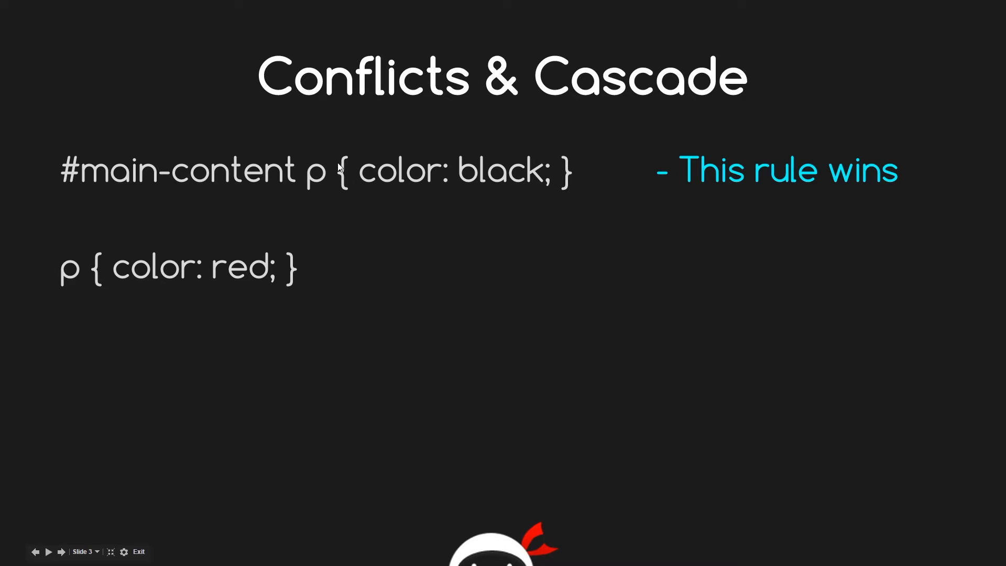
pyautogui.moveTo(60, 270)
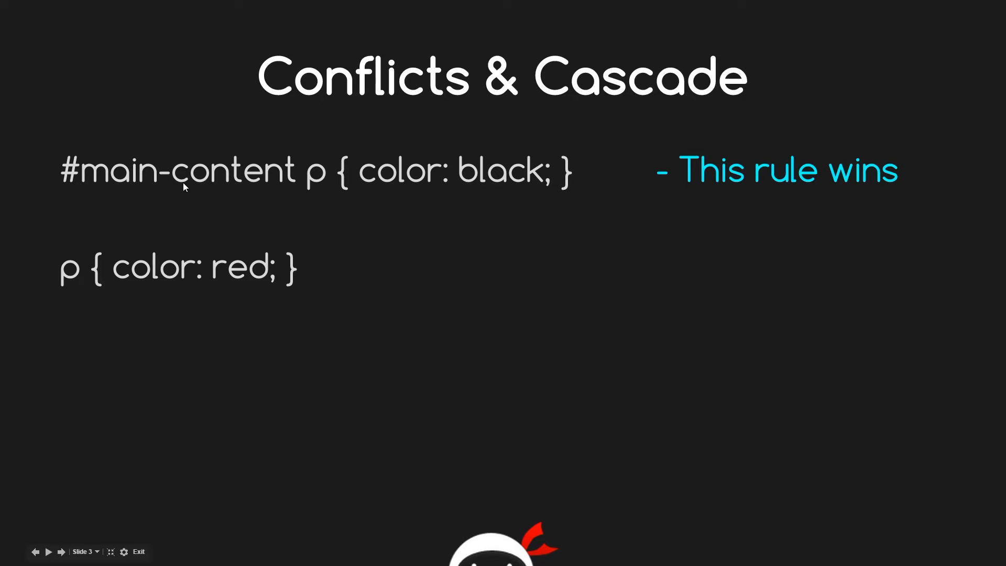
pyautogui.moveTo(314, 179)
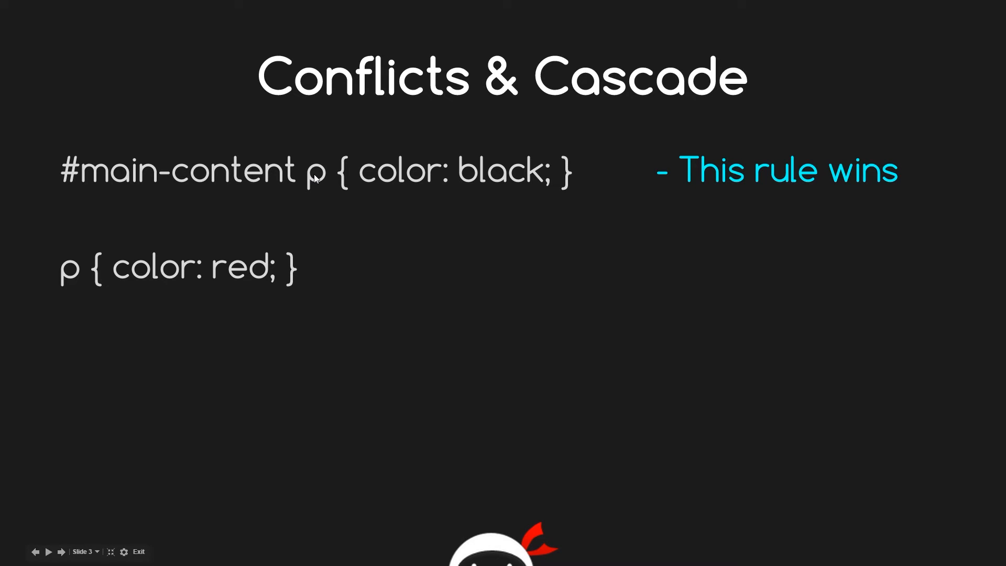
pyautogui.moveTo(179, 454)
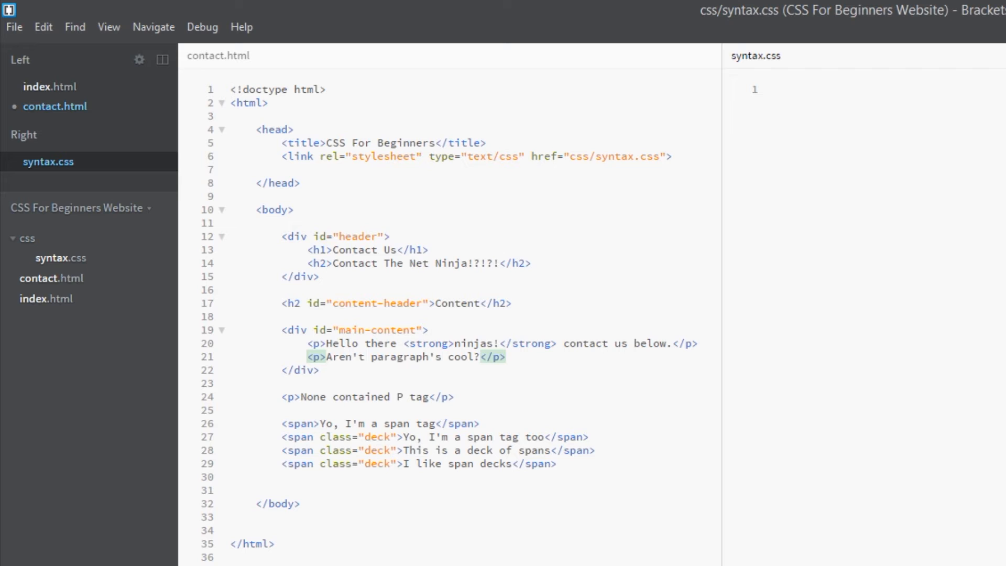
pyautogui.moveTo(464, 335)
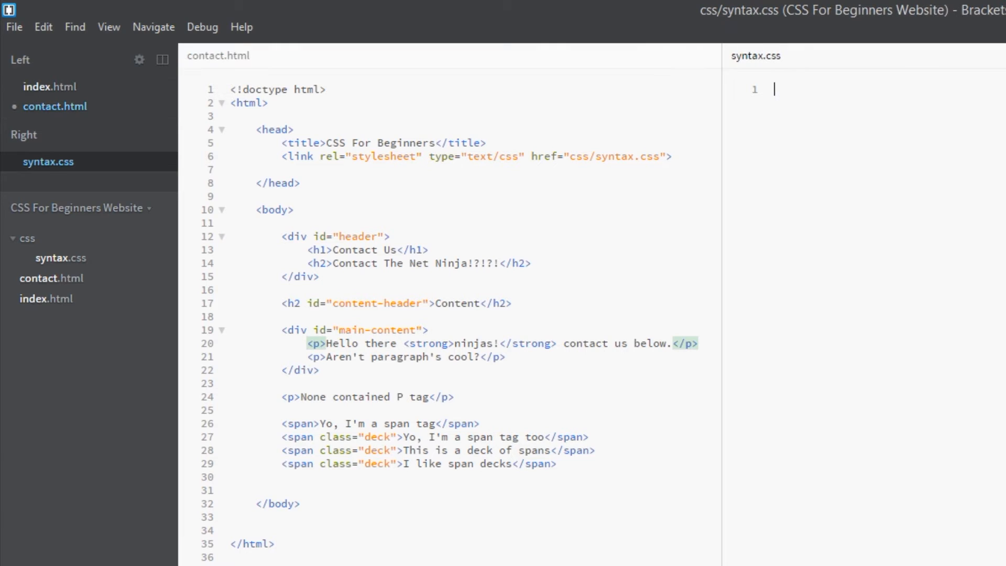
# - Write a '#main-content p{ color: red; }' rule in syntax.css
pyautogui.write('#')
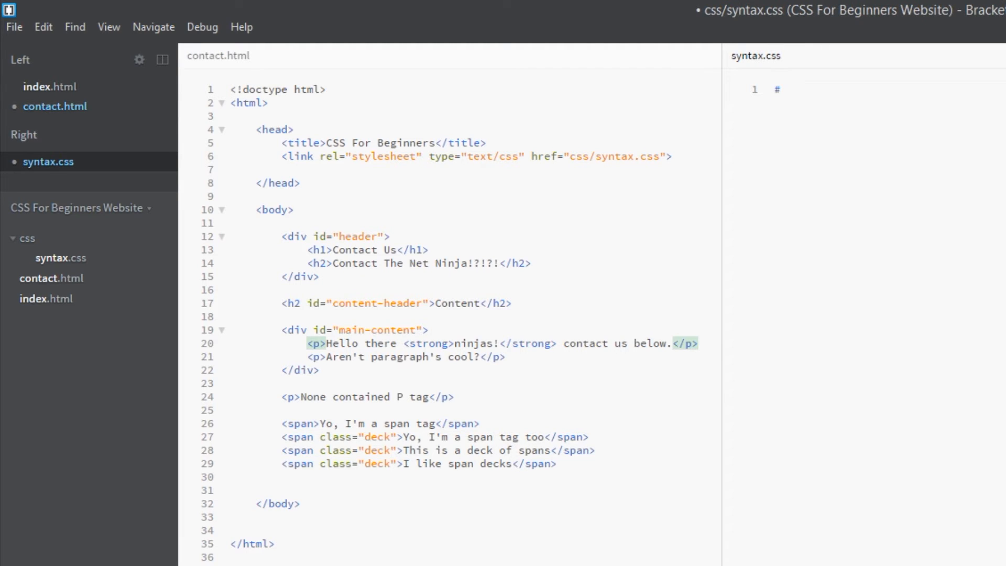
pyautogui.write('main-c')
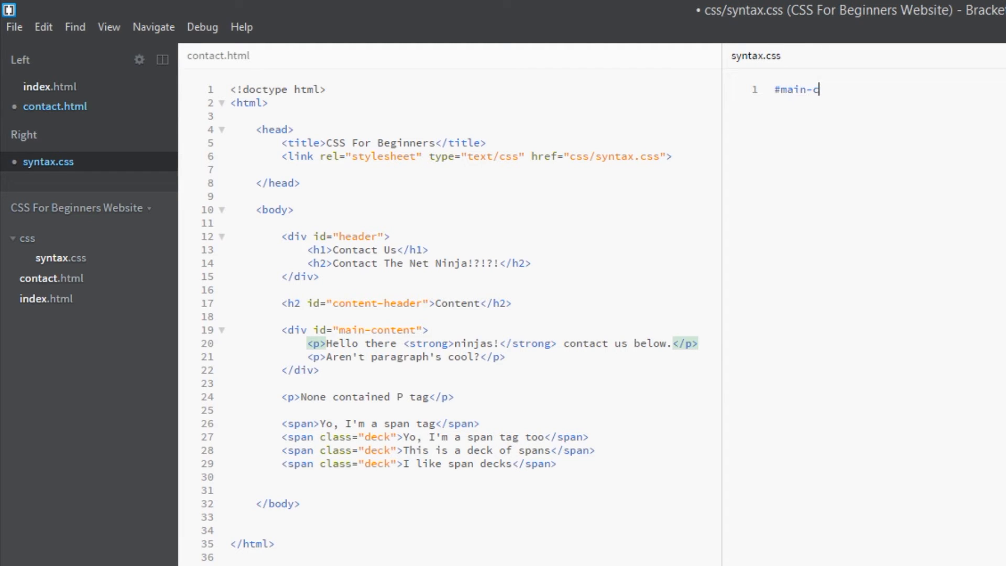
pyautogui.write('ontent')
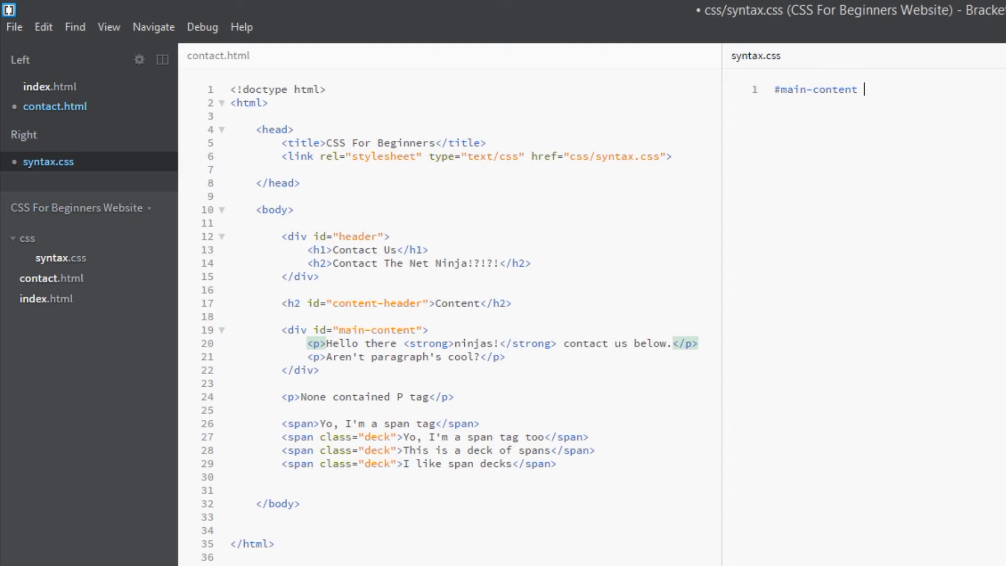
pyautogui.write('p{')
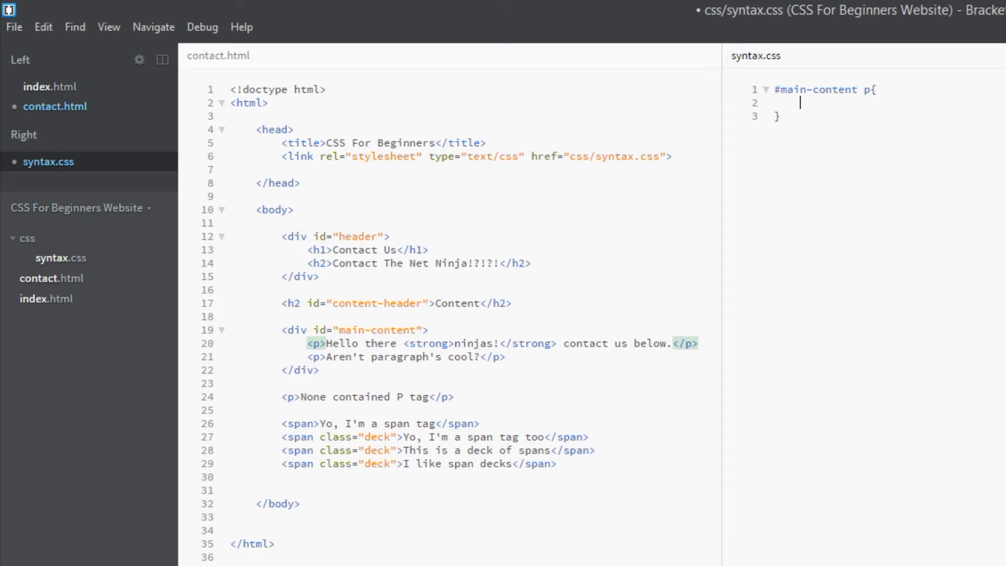
pyautogui.write('color: red;')
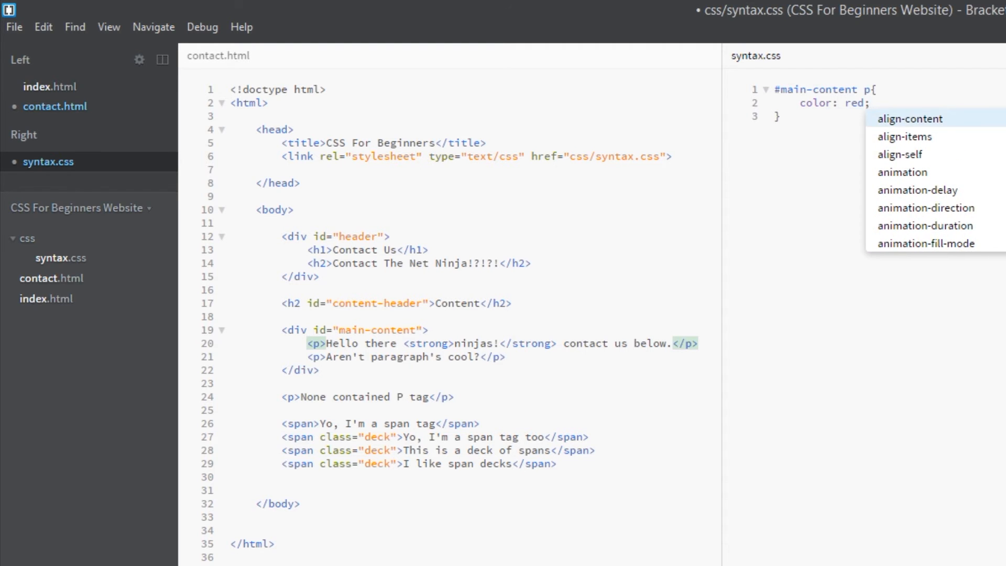
pyautogui.press('enter')
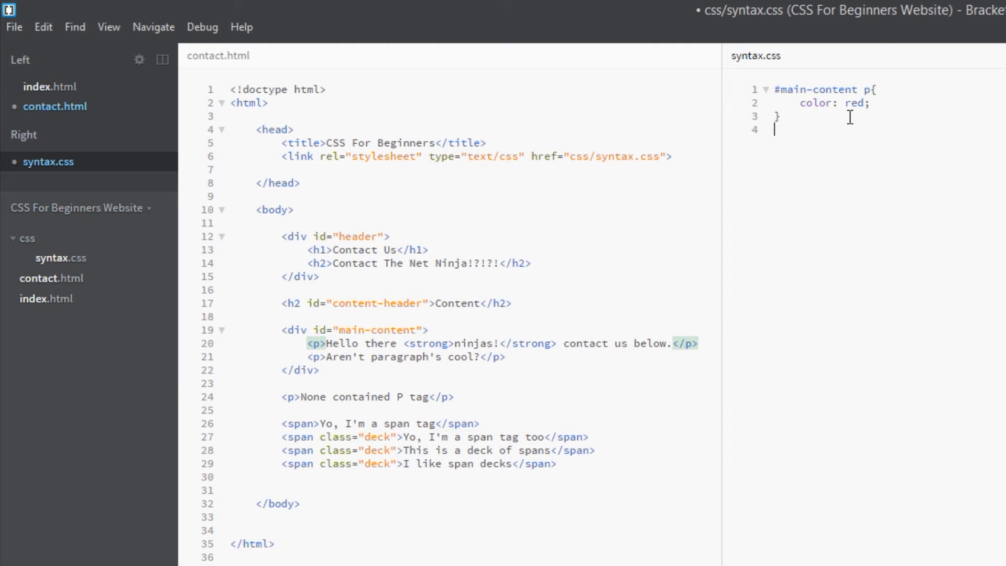
# - Write a plain 'p{ color: black; }' rule below it
pyautogui.write('p{}')
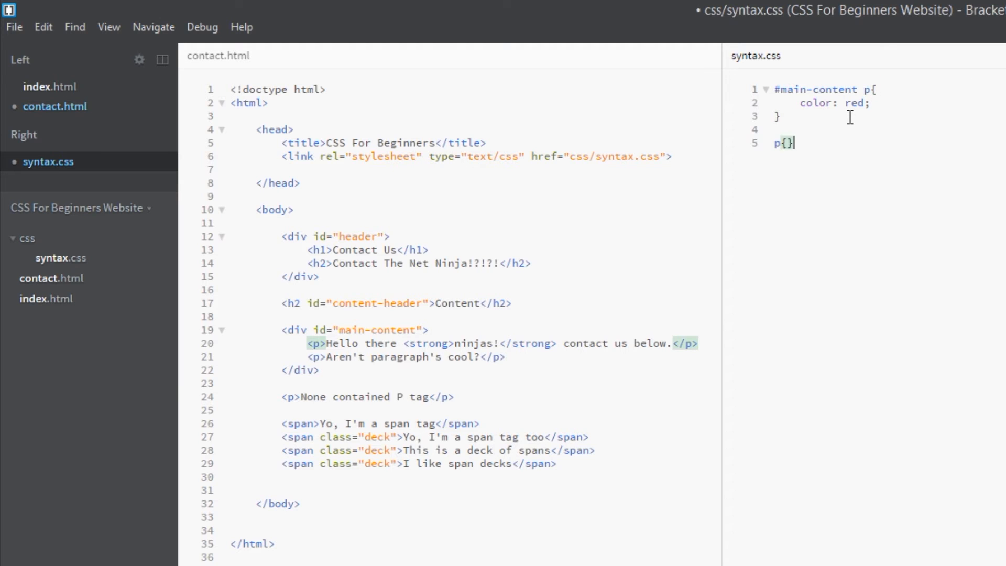
pyautogui.write('color: black')
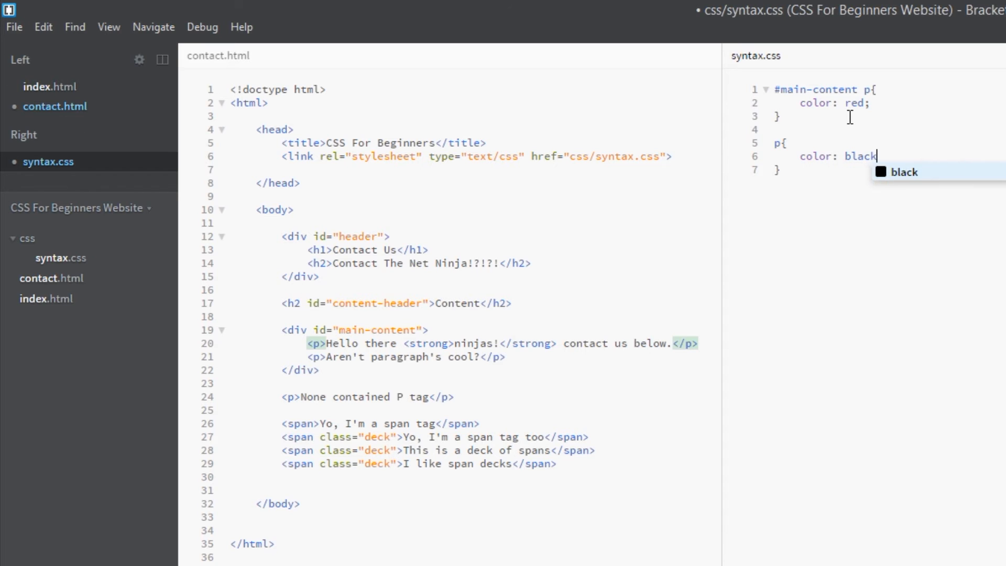
pyautogui.write(';')
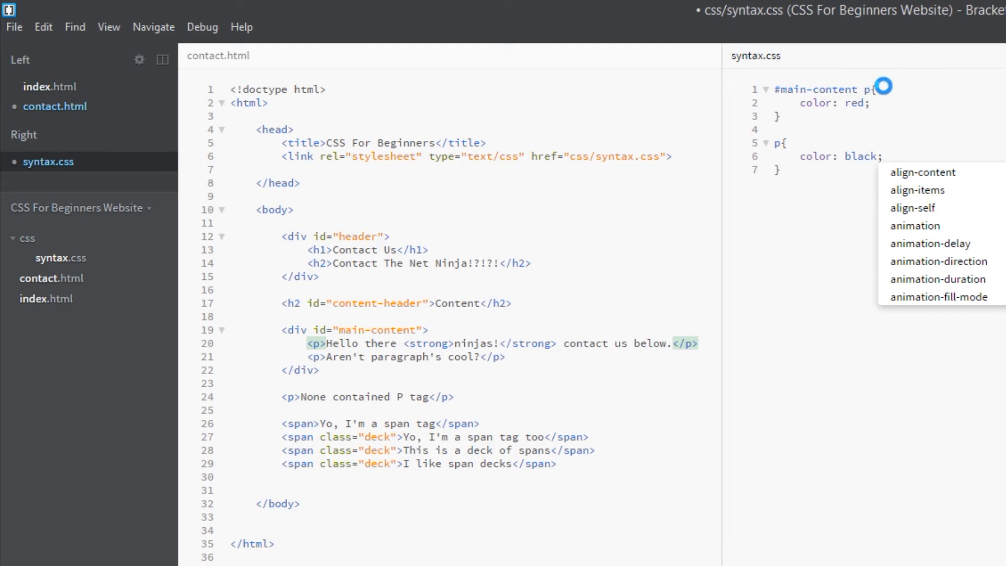
pyautogui.moveTo(990, 143)
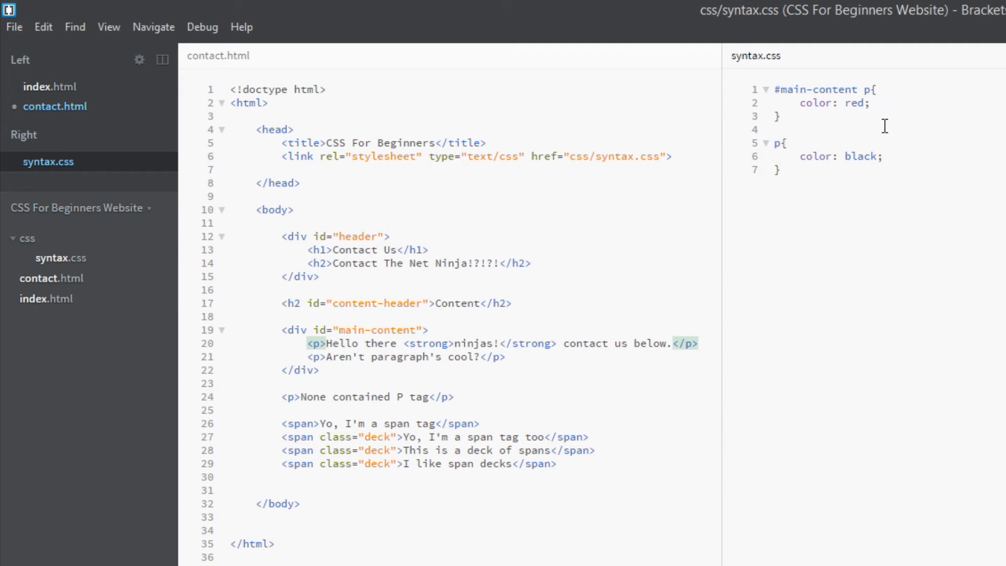
pyautogui.moveTo(862, 90)
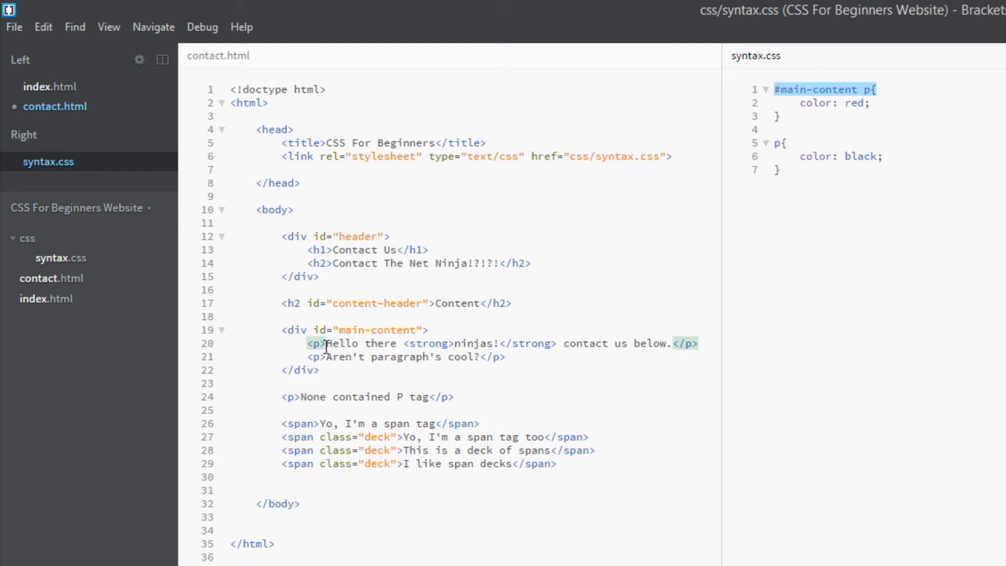
# - Select the non-contained paragraph line in contact.html after saving syntax.css
pyautogui.moveTo(308, 342); pyautogui.dragTo(507, 356)
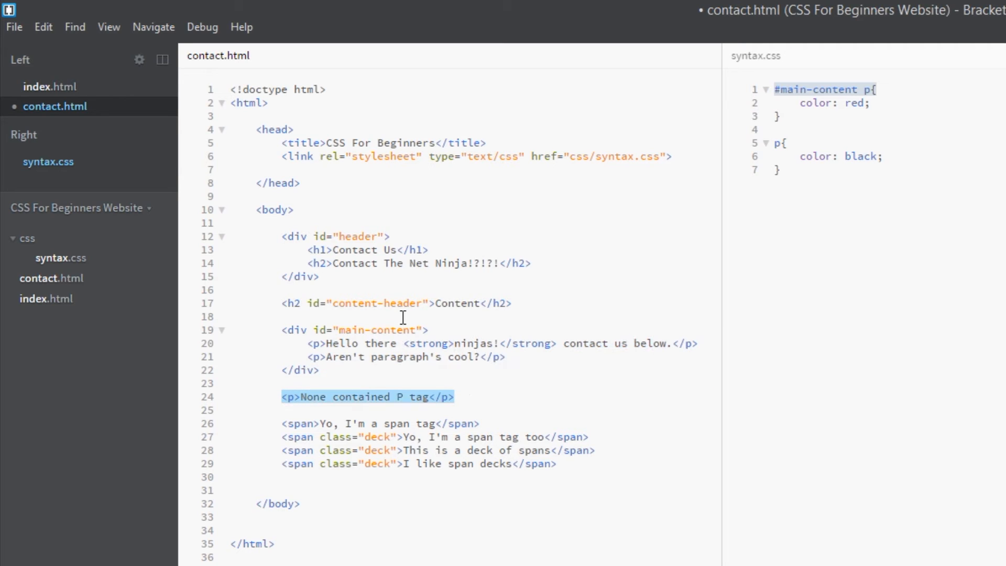
pyautogui.moveTo(776, 99)
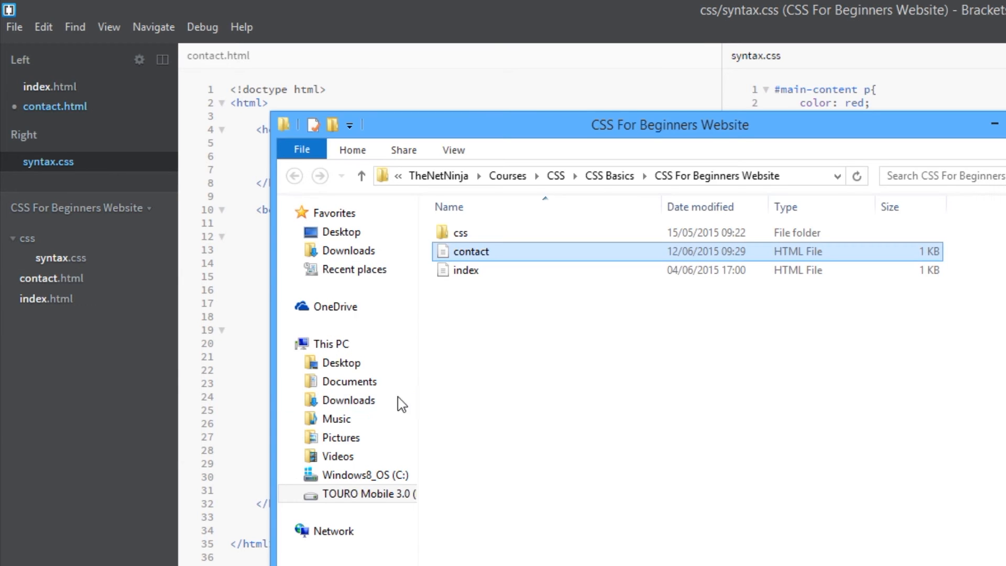
# - Open contact.html from File Explorer with Chrome Canary via Open with
pyautogui.rightClick(471, 250)
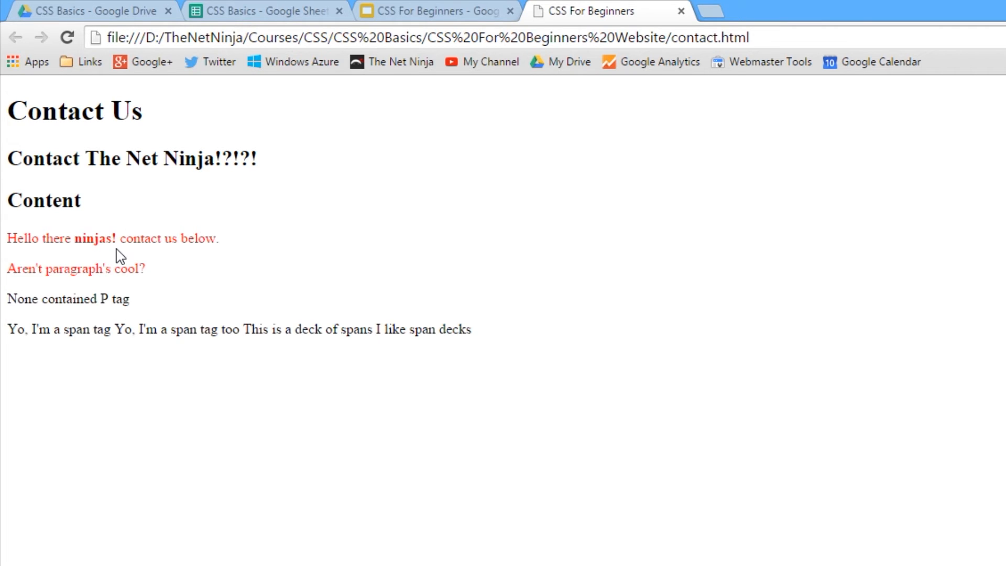
pyautogui.doubleClick(68, 299)
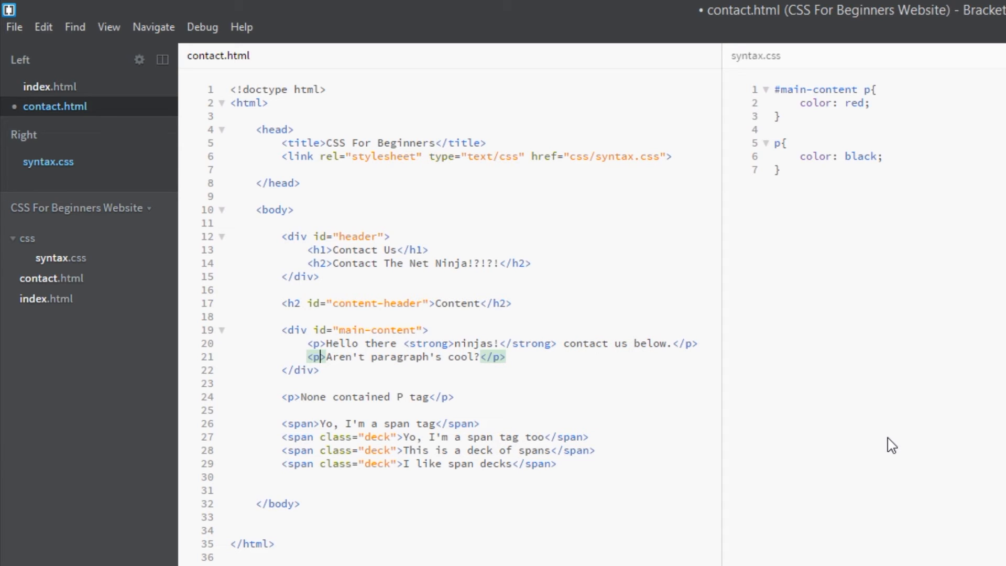
# - Add class="test" to the second <p> in contact.html and begin a '.t' rule in syntax.css
pyautogui.write('class=')
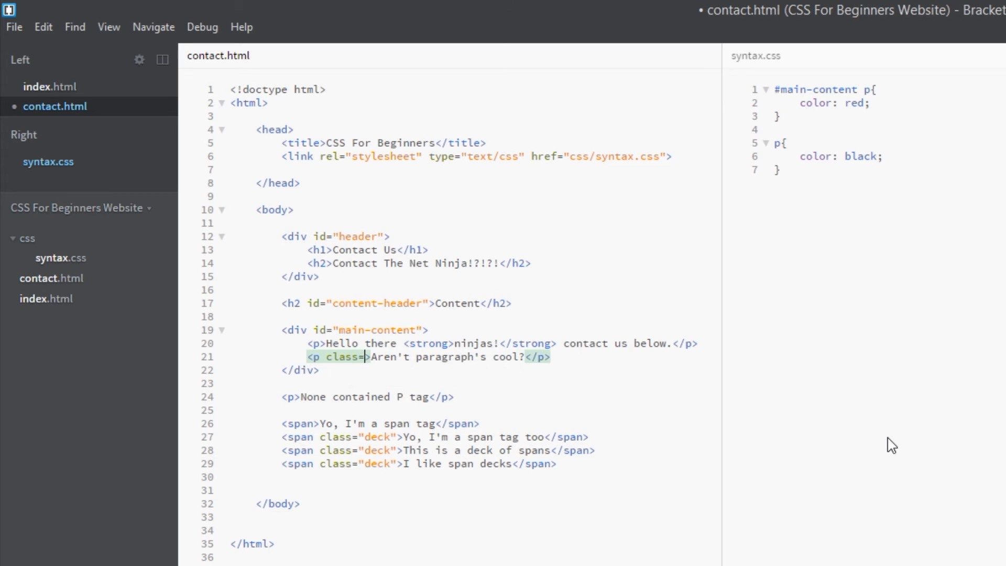
pyautogui.write('"t"')
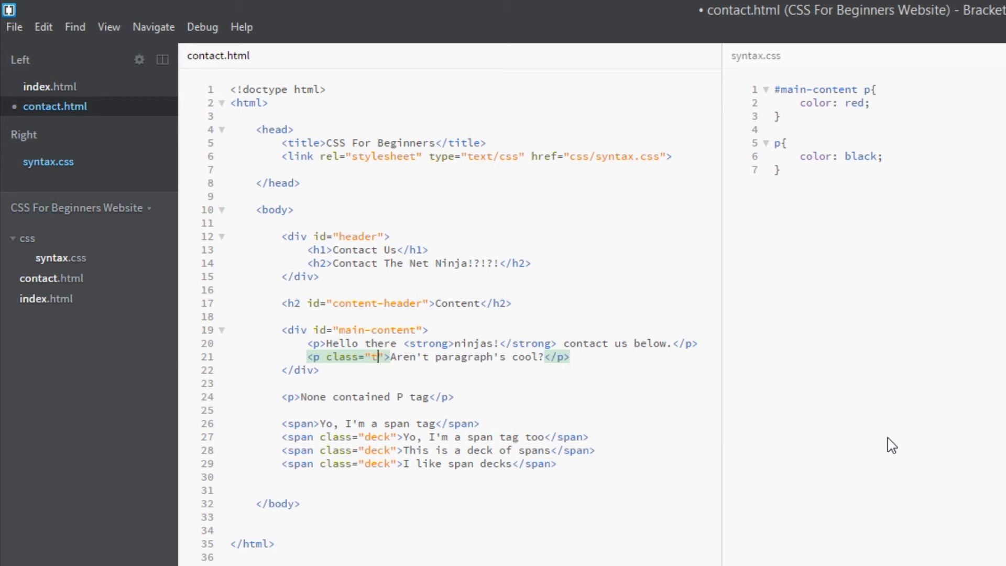
pyautogui.write('est')
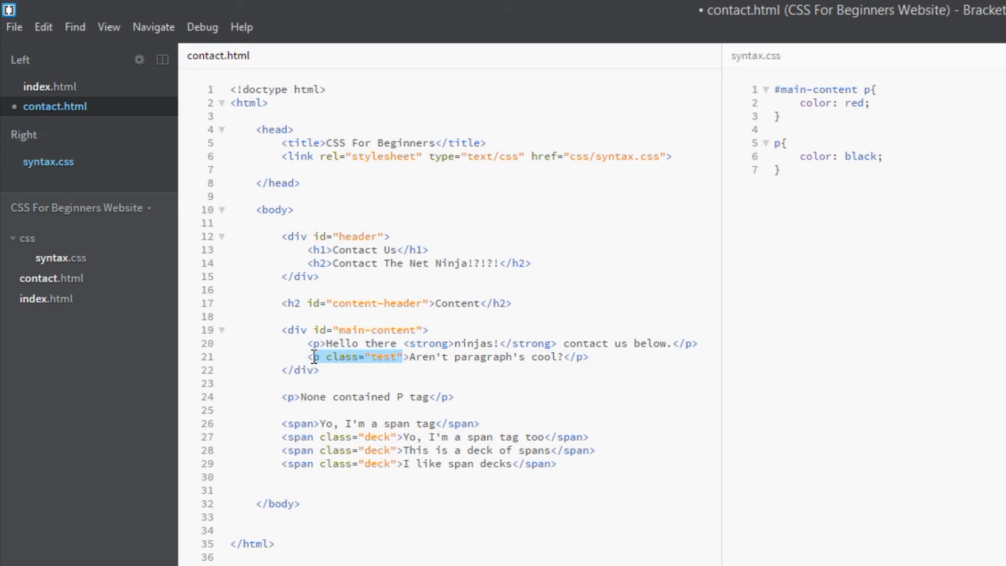
pyautogui.moveTo(811, 202)
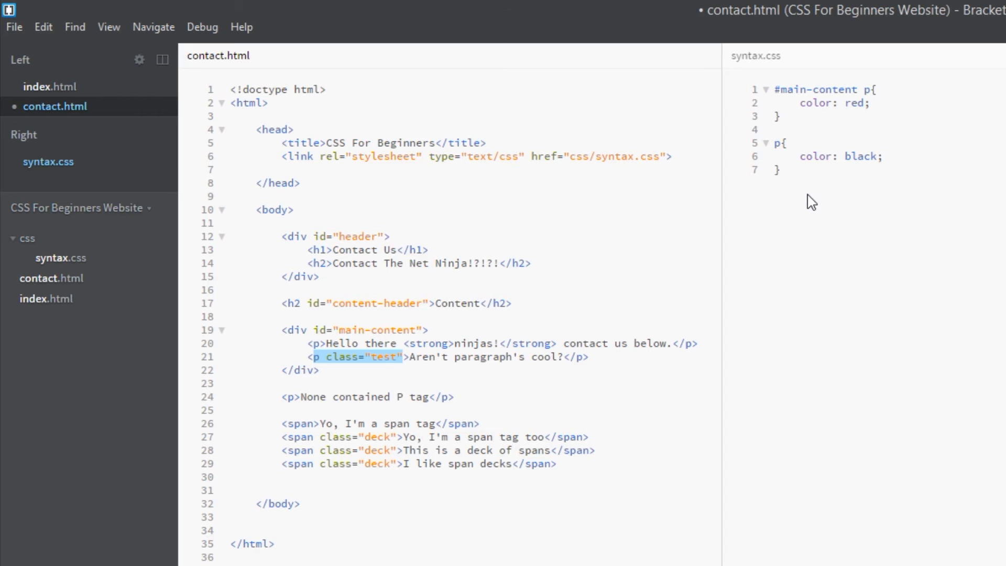
pyautogui.write('.t')
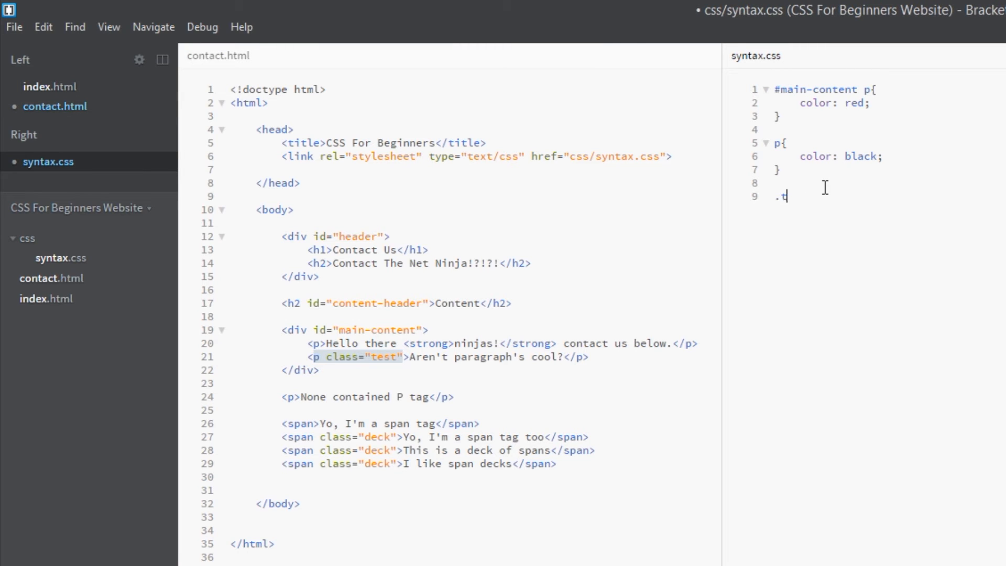
# - Complete the '.test{ color: green; }' rule in syntax.css and save it
pyautogui.write('est{')
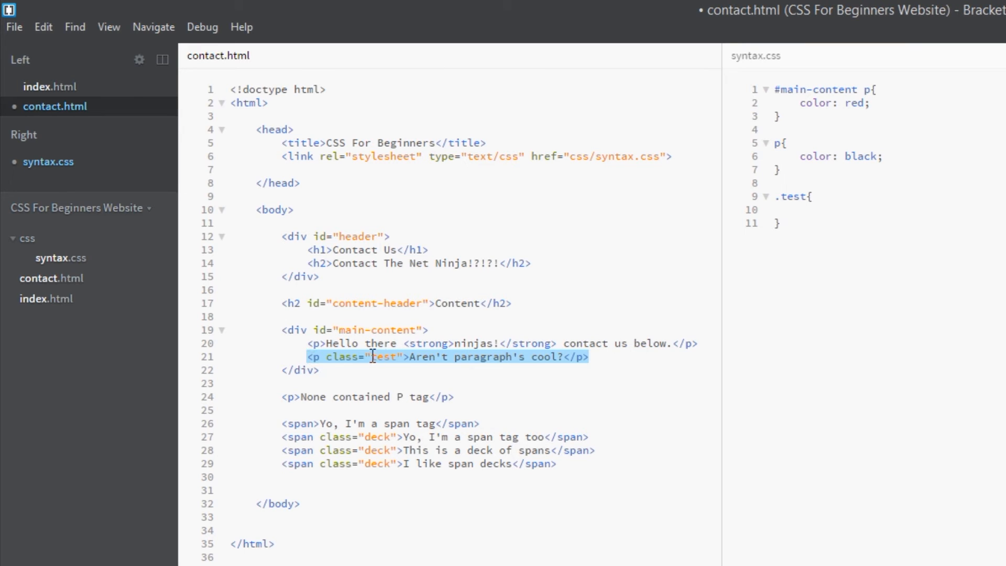
pyautogui.click(47, 161)
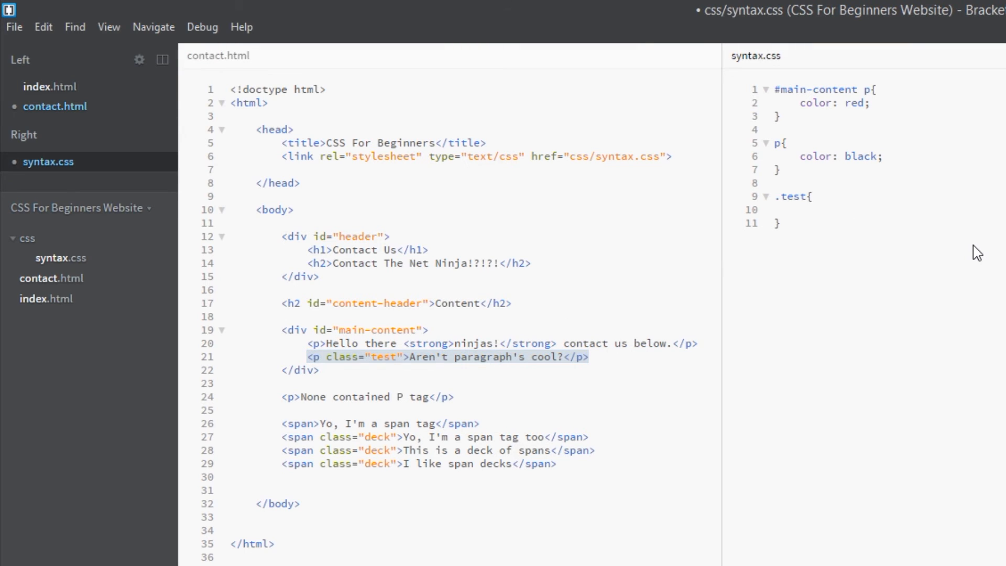
pyautogui.write('color: green;')
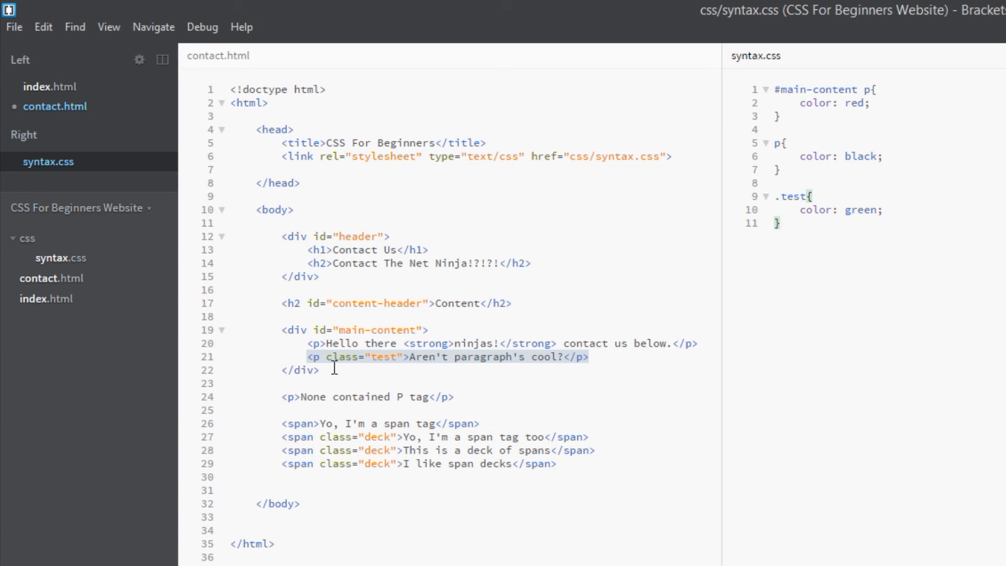
pyautogui.moveTo(513, 367)
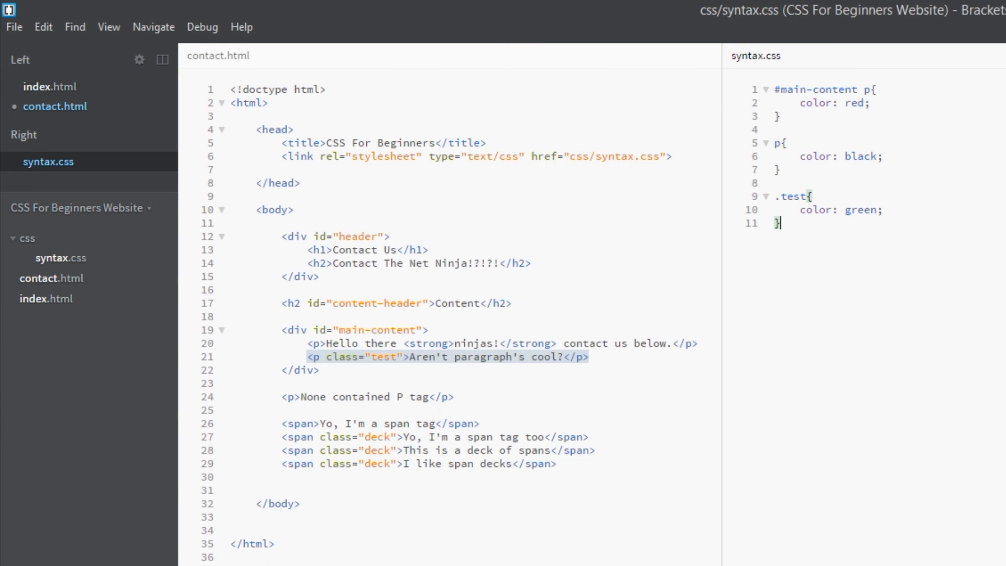
pyautogui.moveTo(813, 52)
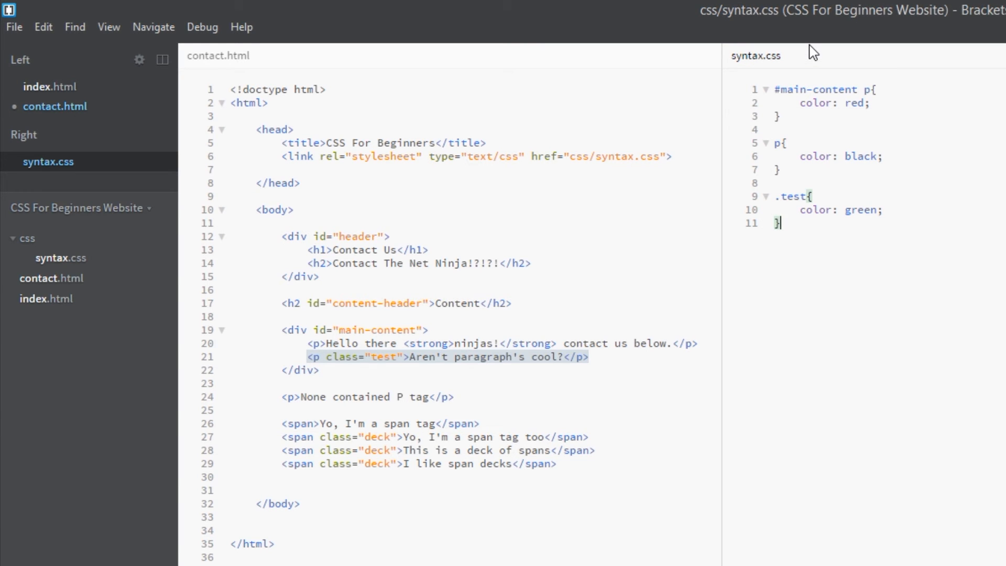
pyautogui.doubleClick(817, 89)
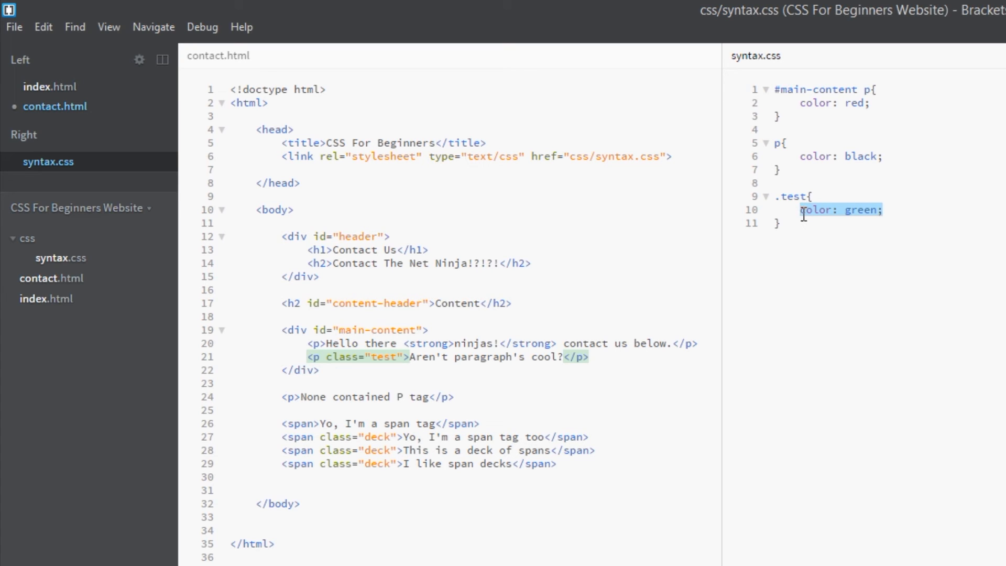
pyautogui.click(812, 196)
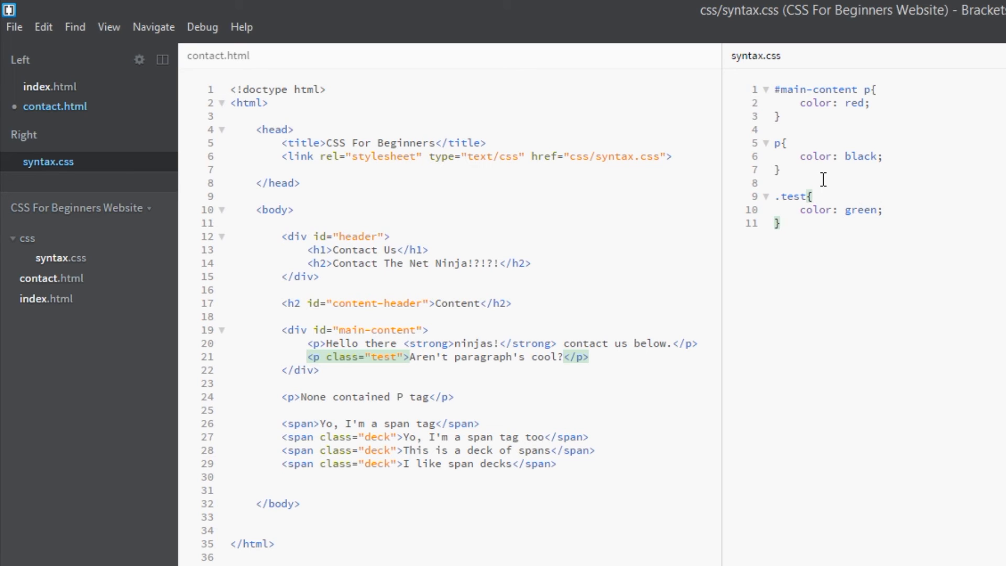
pyautogui.moveTo(872, 109)
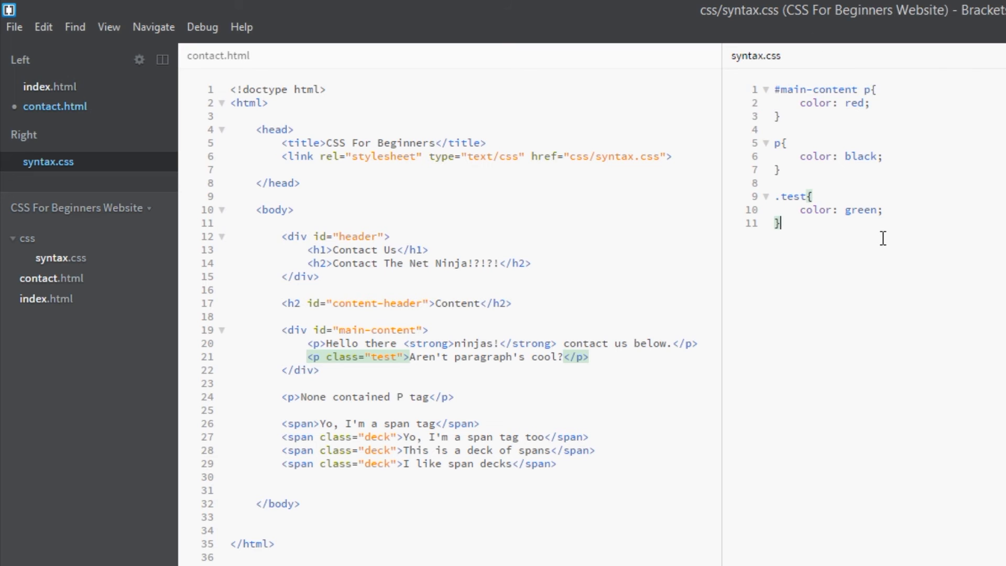
pyautogui.moveTo(810, 254)
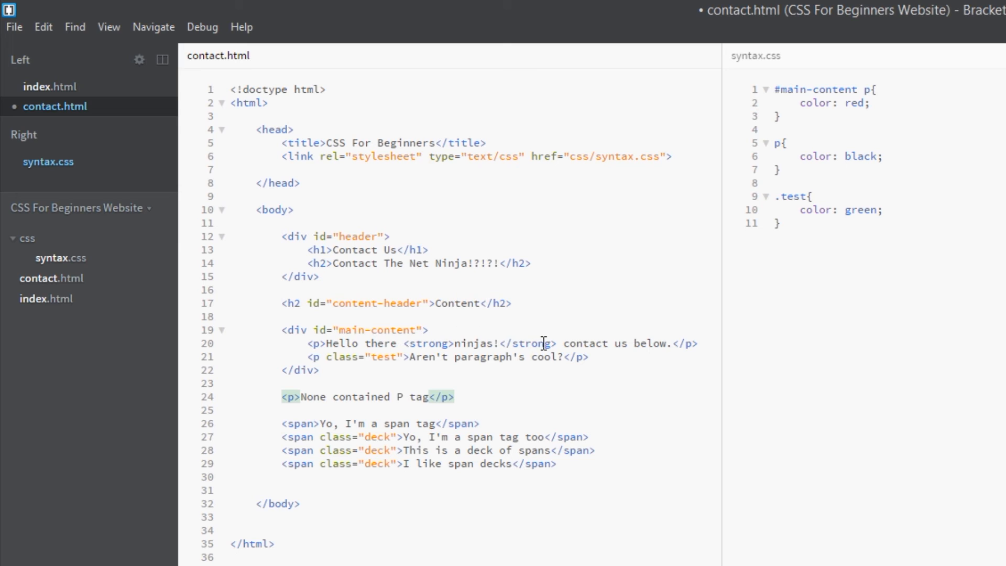
pyautogui.click(429, 343)
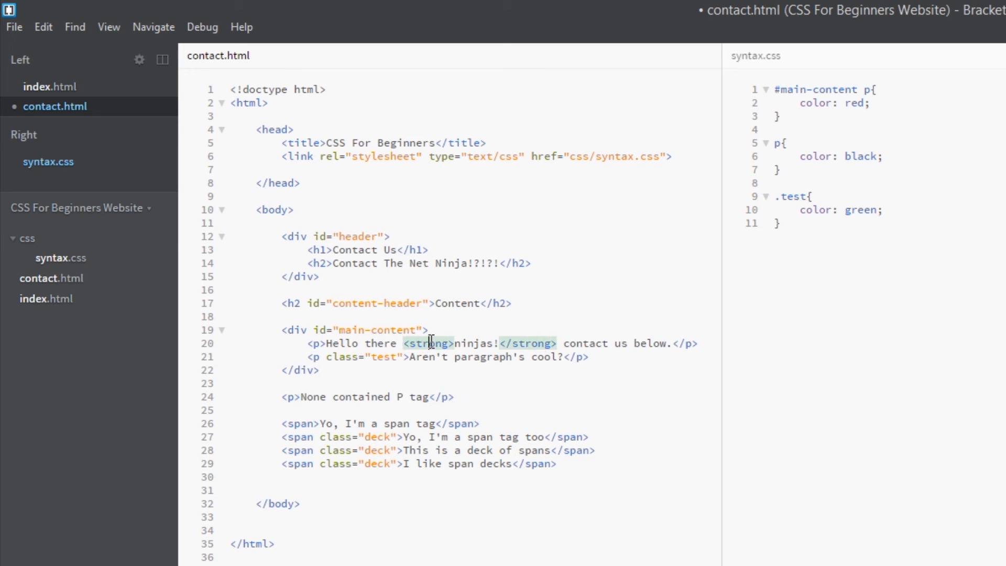
pyautogui.moveTo(452, 359)
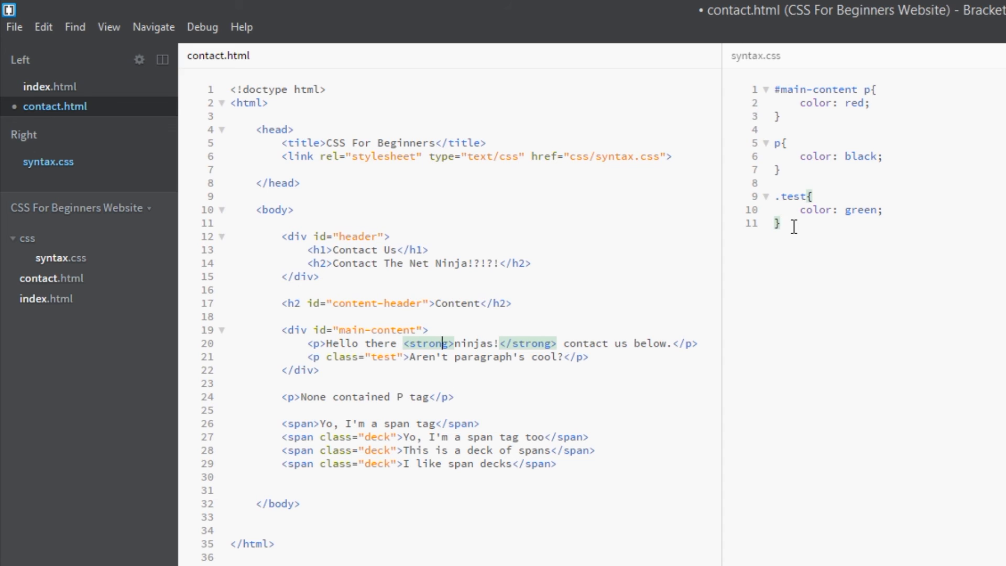
# - Write a 'strong{ color: green; }' rule, accepting green from autocomplete
pyautogui.write('s')
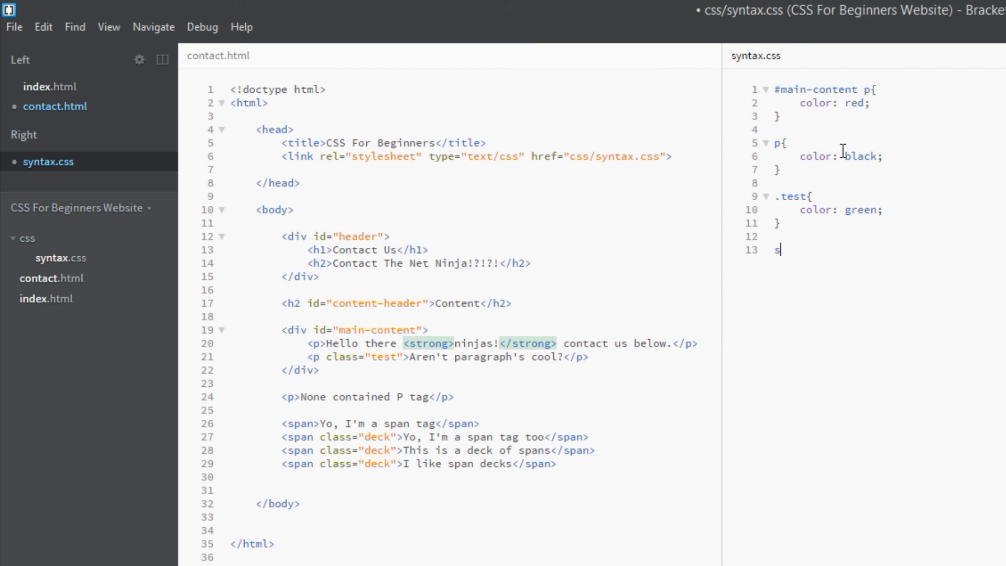
pyautogui.write('trong{}')
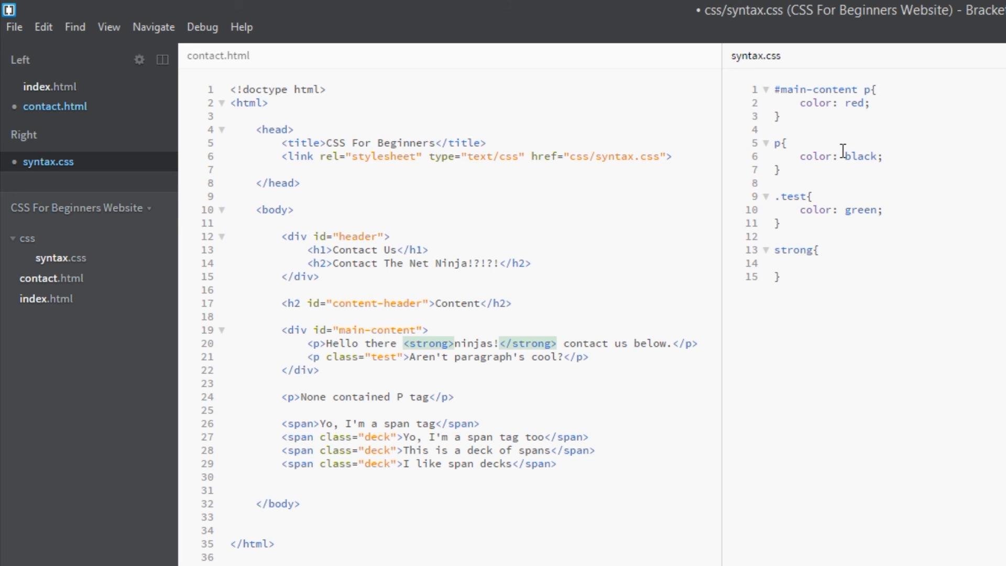
pyautogui.write('color: gree')
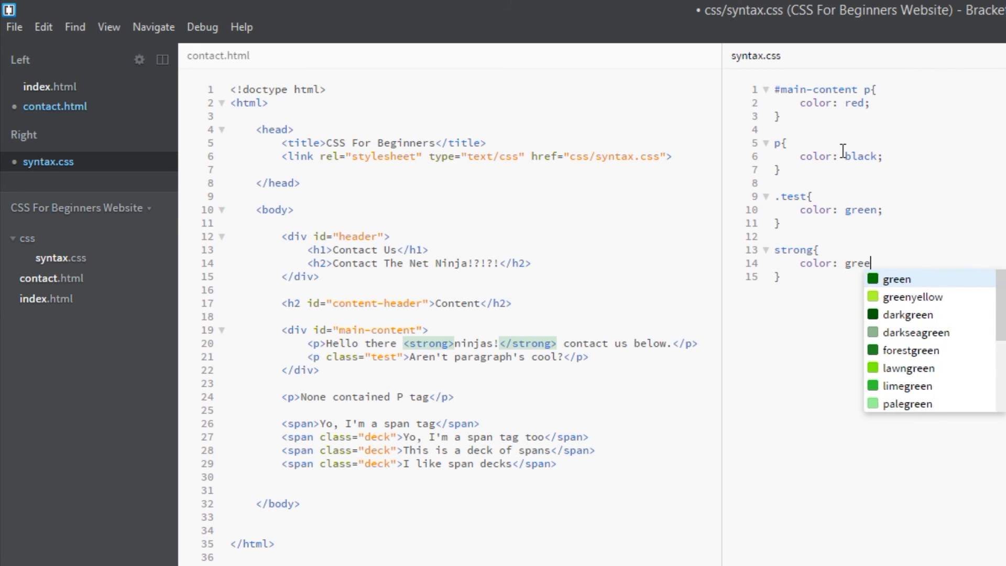
pyautogui.click(893, 279)
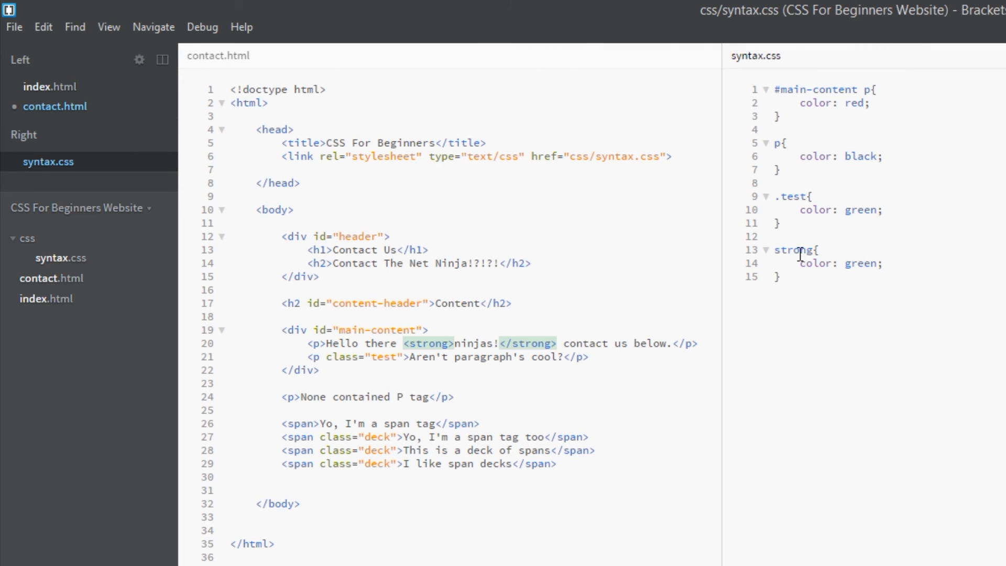
pyautogui.doubleClick(792, 250)
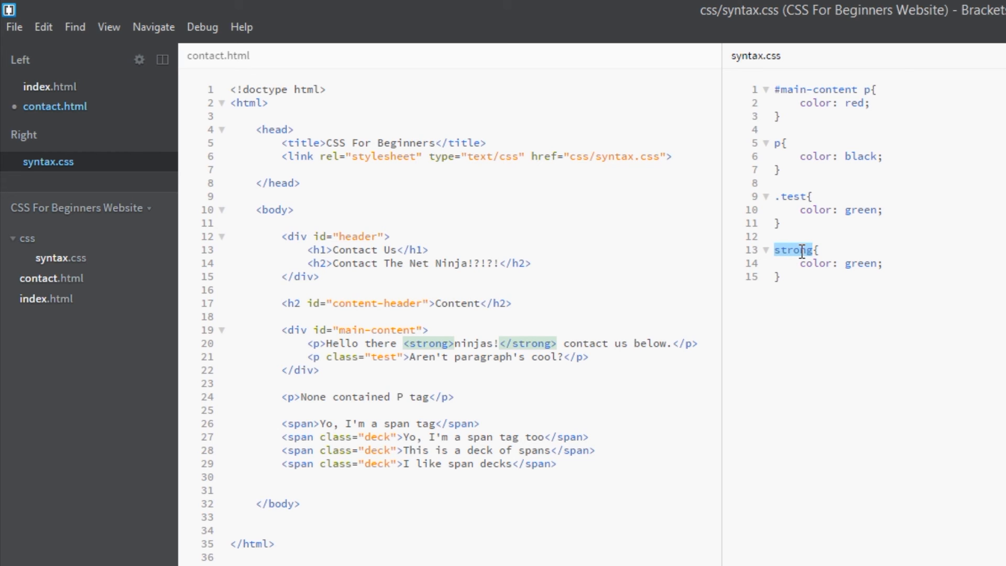
pyautogui.click(776, 89)
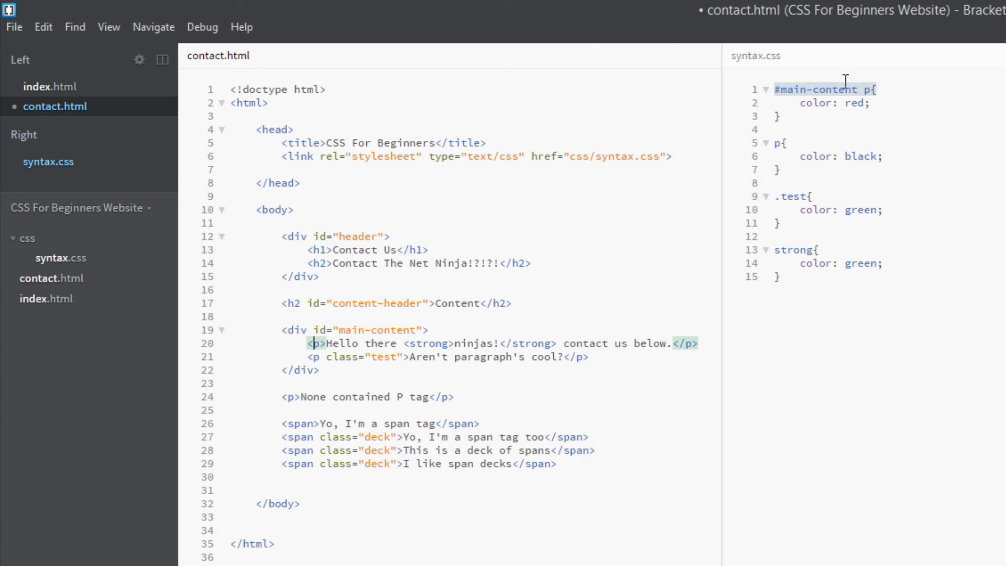
pyautogui.moveTo(847, 148)
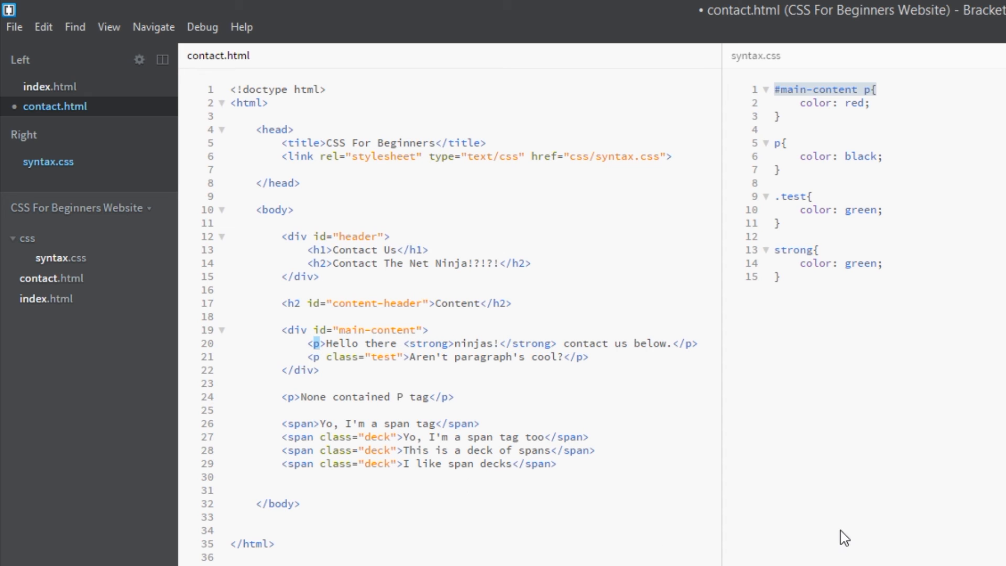
pyautogui.moveTo(859, 82)
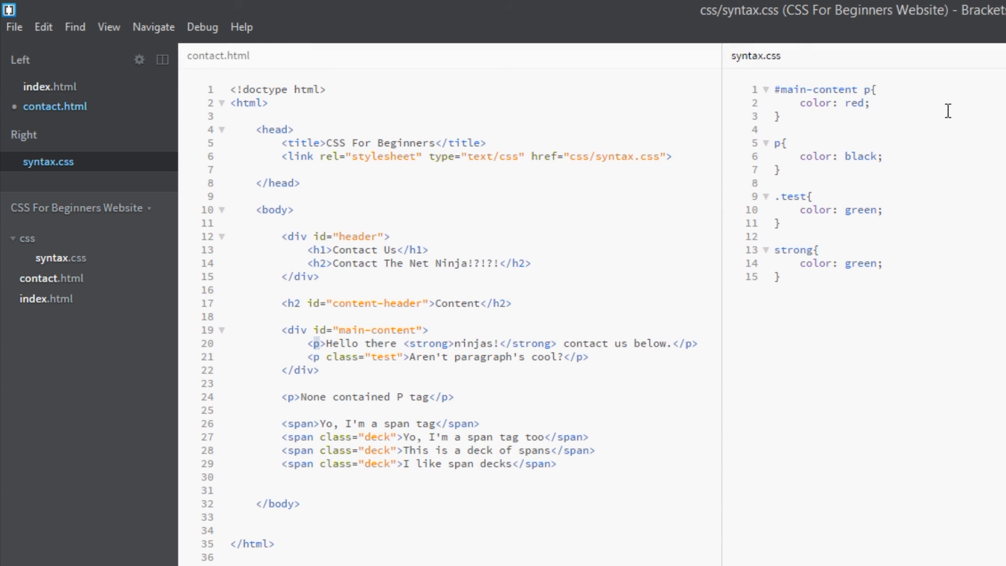
pyautogui.write('stro')
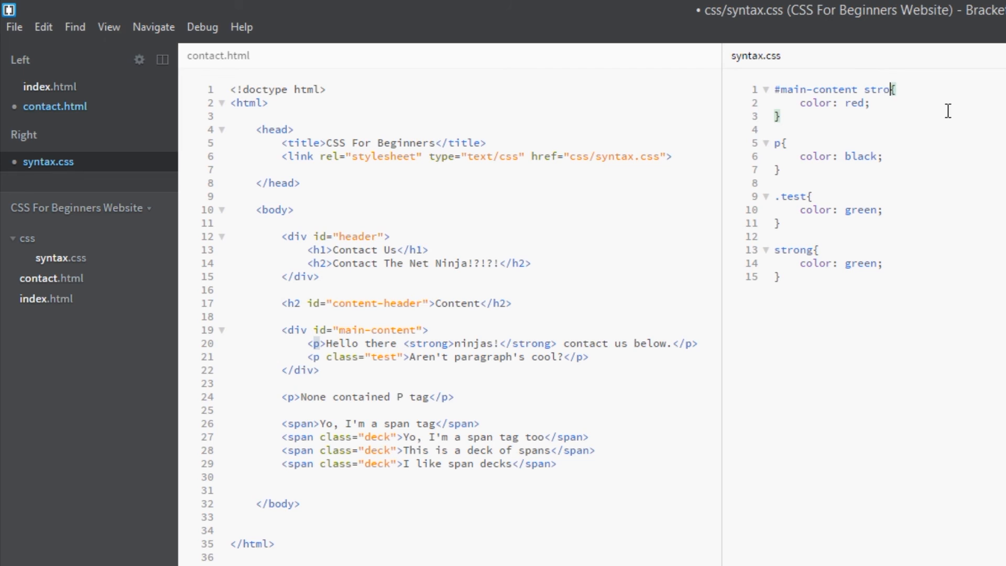
pyautogui.click(415, 344)
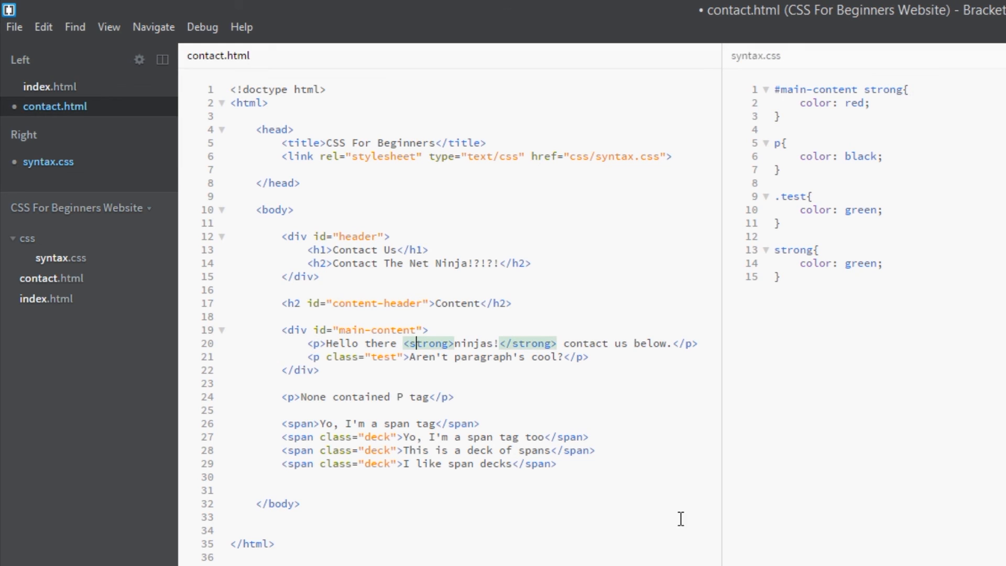
pyautogui.click(795, 263)
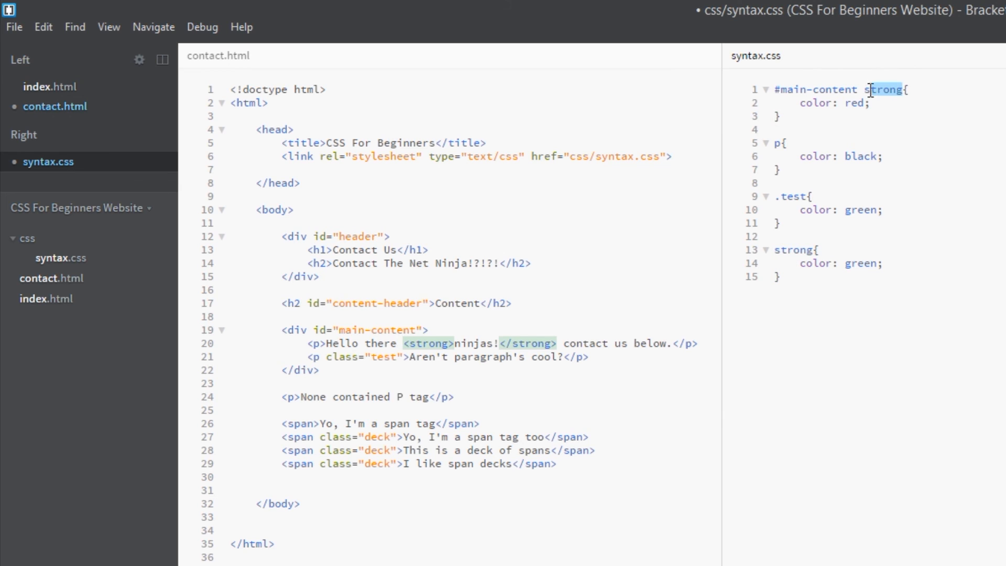
pyautogui.write('p')
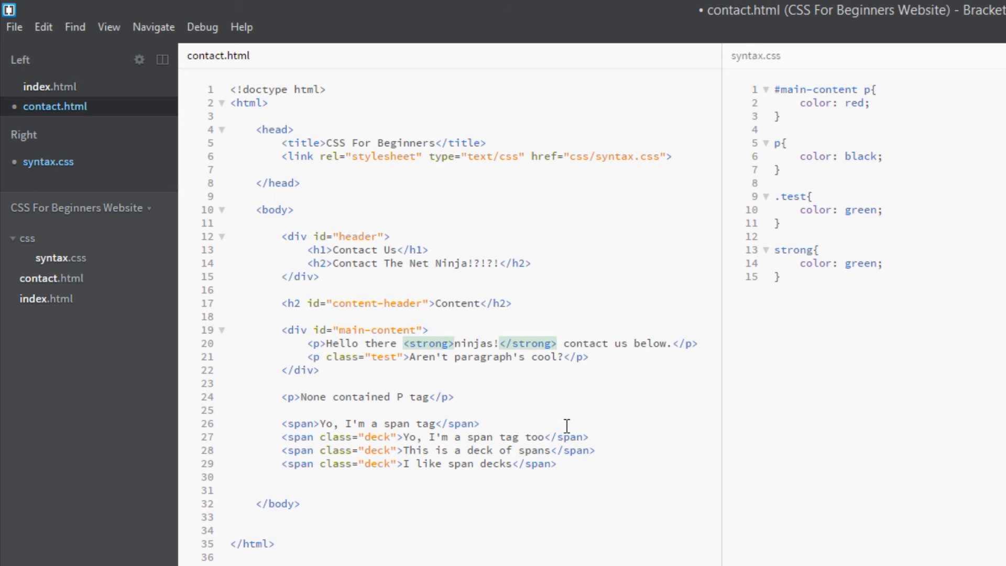
pyautogui.click(435, 344)
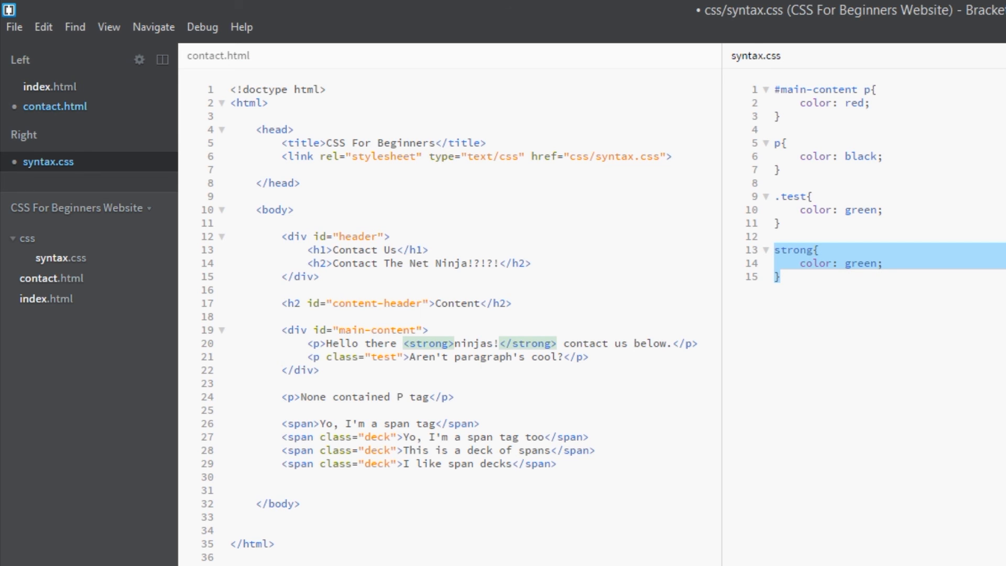
pyautogui.click(824, 89)
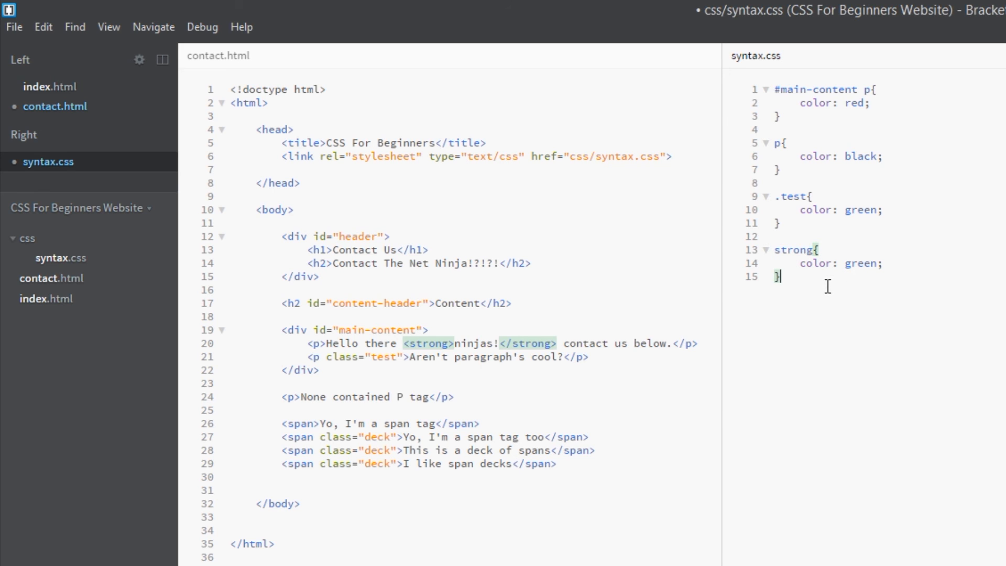
pyautogui.rightClick(51, 278)
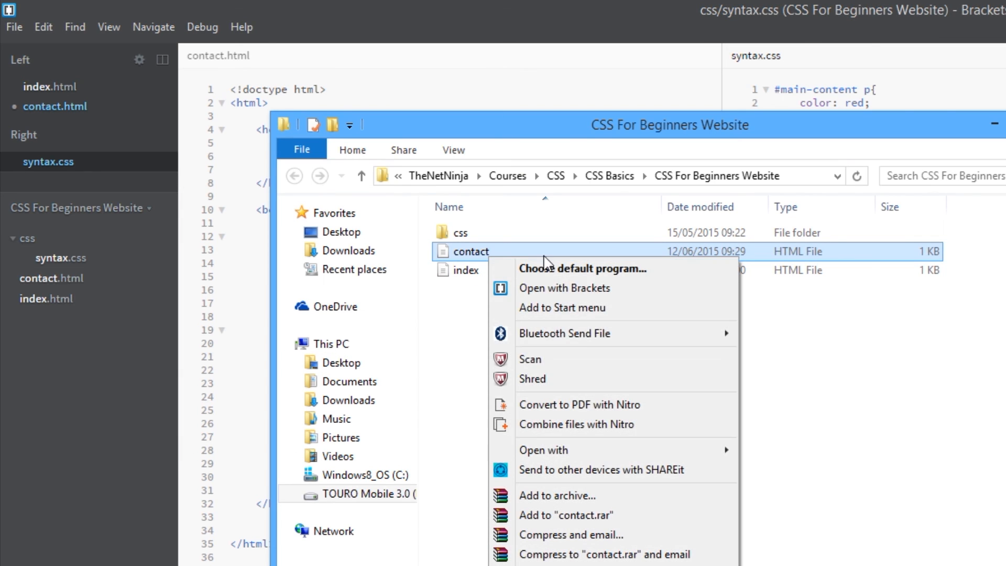
pyautogui.moveTo(544, 449)
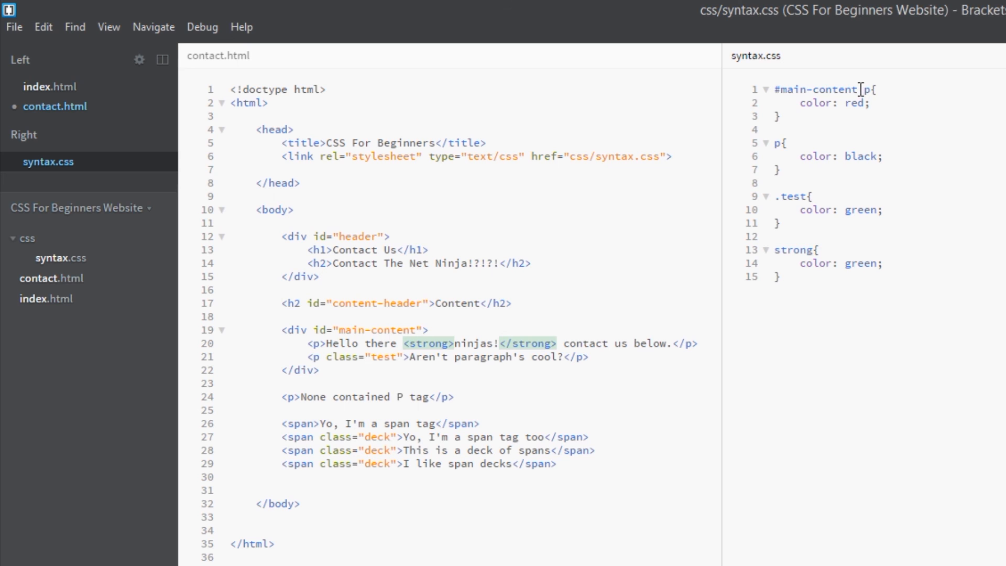
# - Select '#main-content' in the first selector of syntax.css to strip it from the p rule
pyautogui.doubleClick(811, 89)
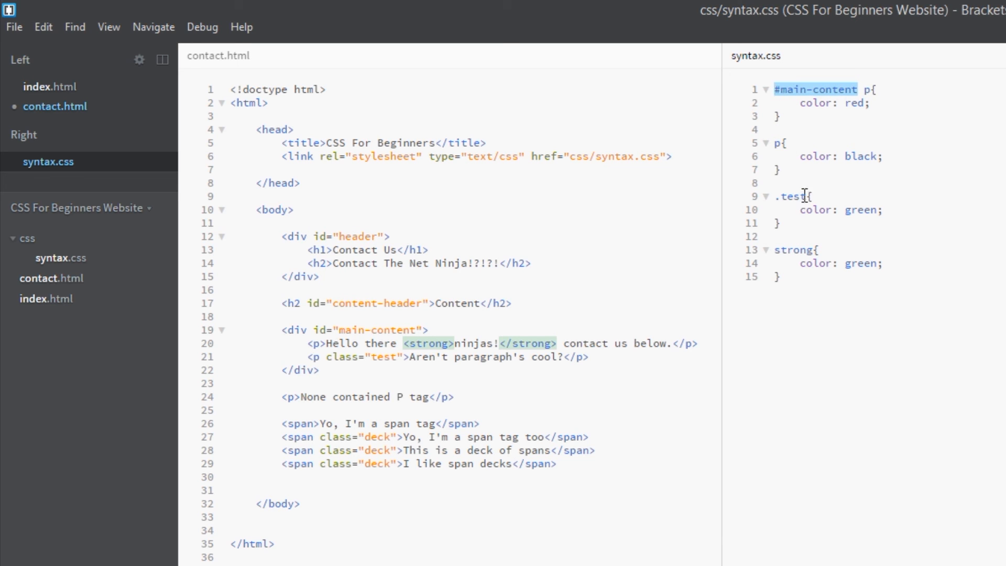
pyautogui.click(776, 142)
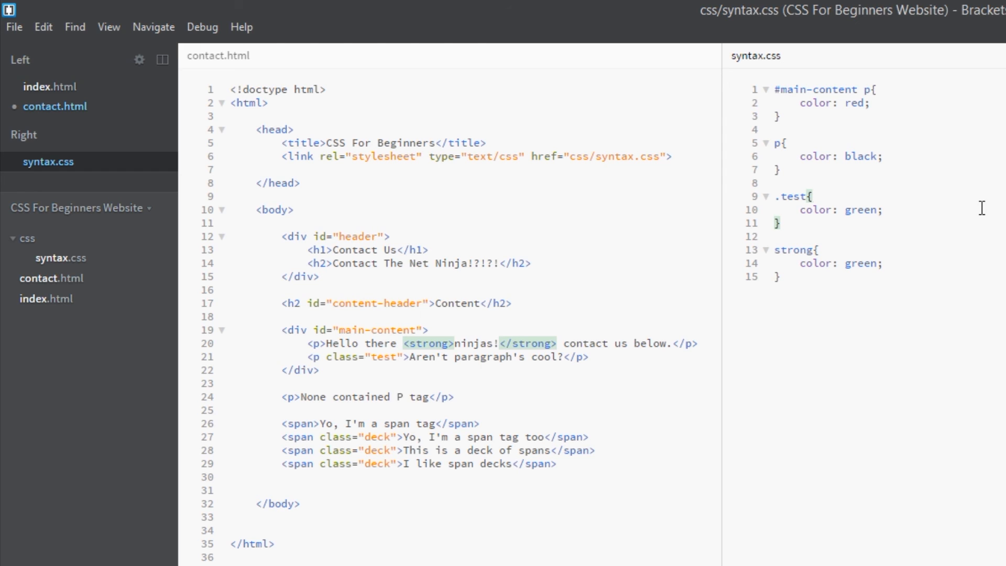
pyautogui.moveTo(996, 184)
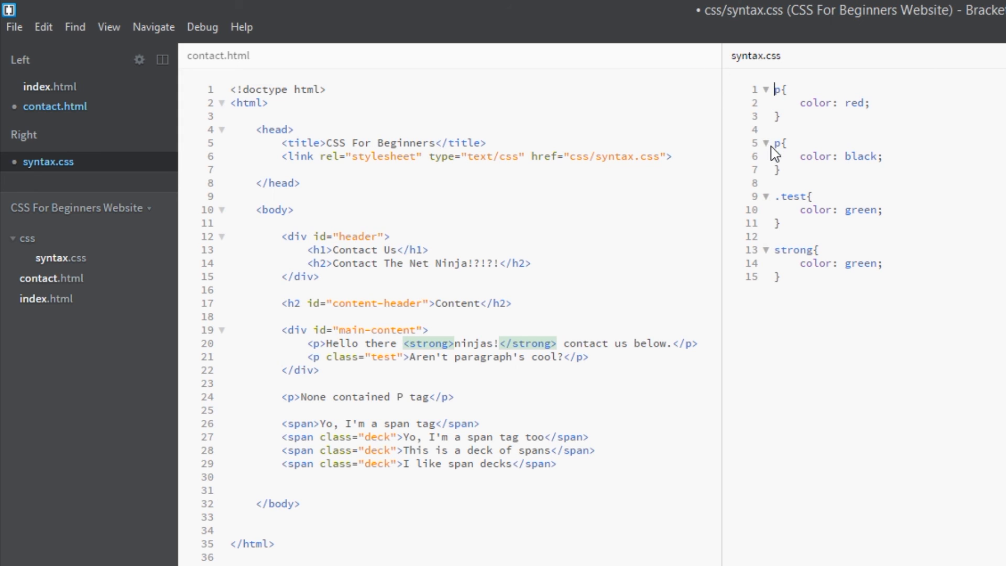
pyautogui.moveTo(740, 178)
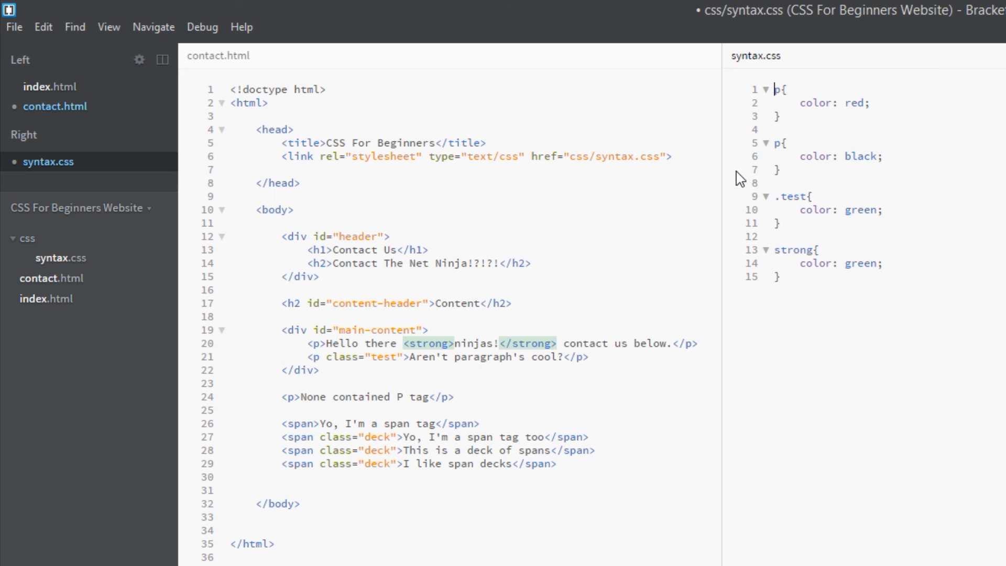